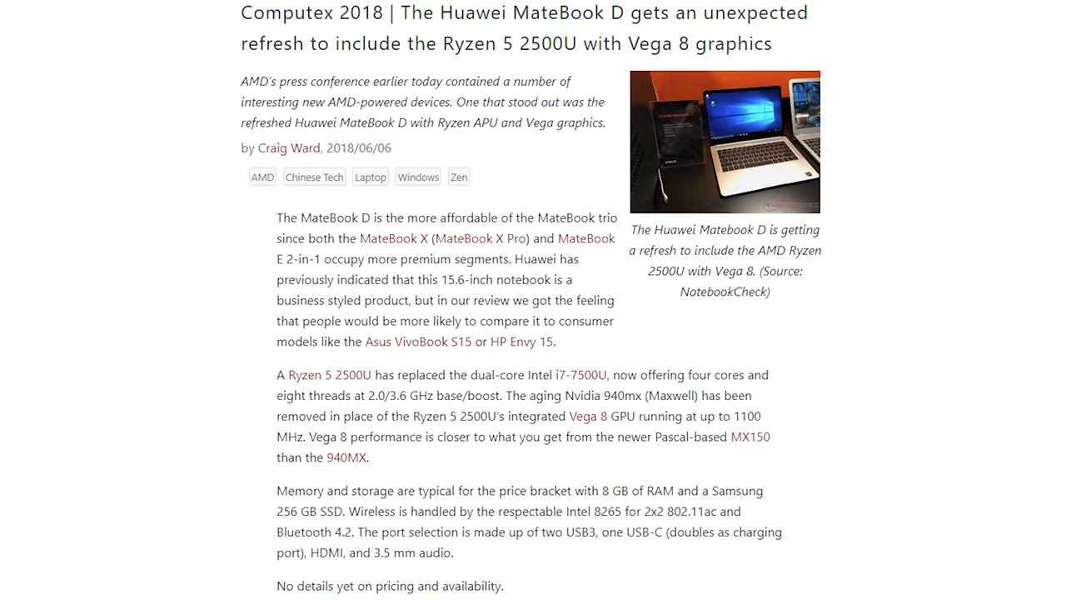
scroll("up", 3)
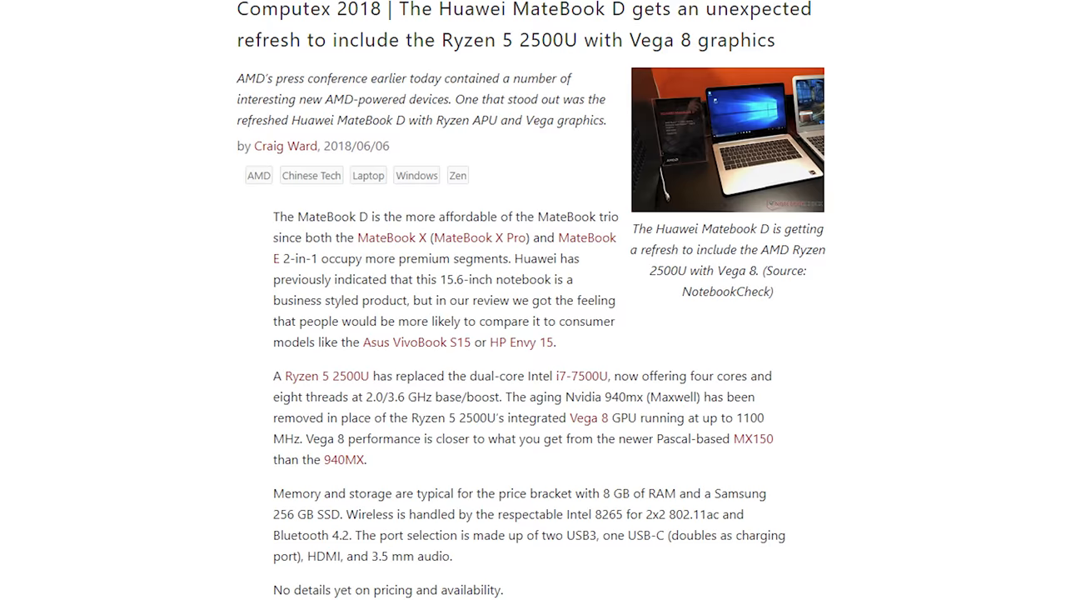
scroll("down", 3)
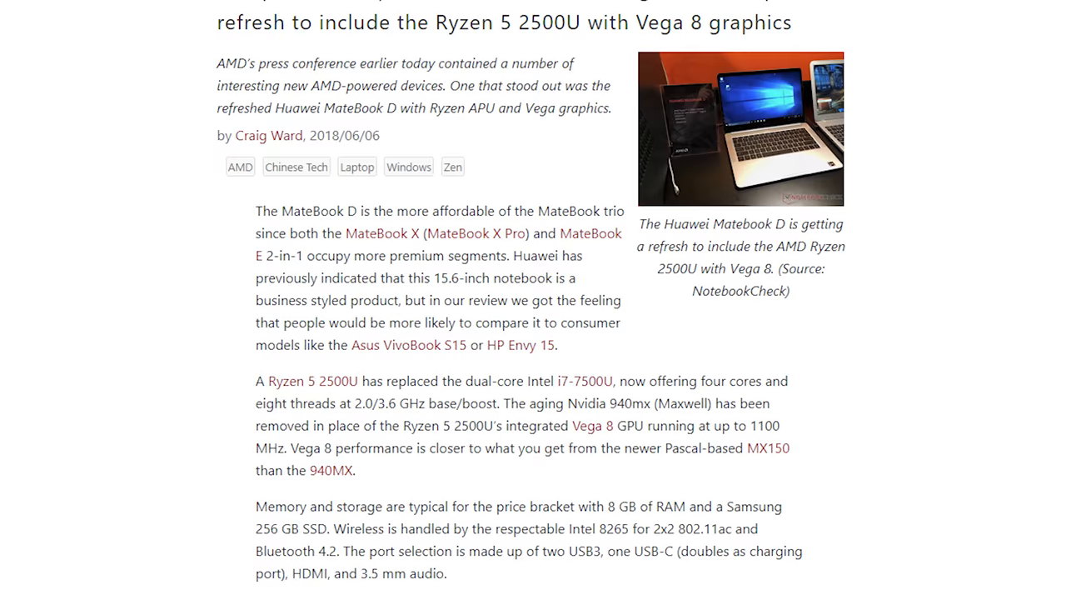